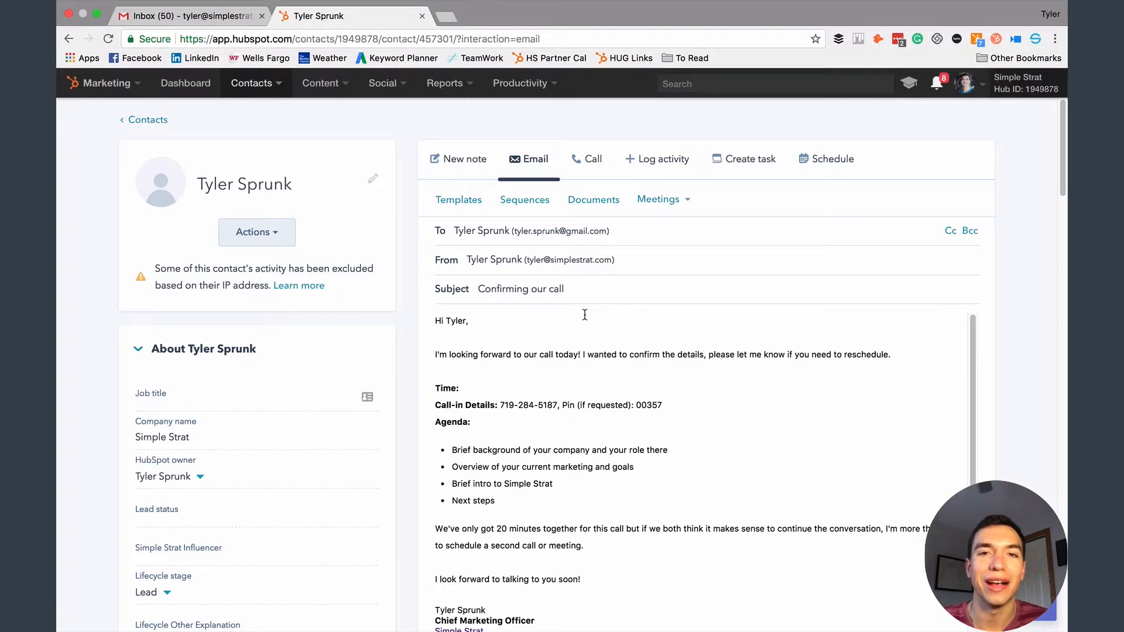
{"action": "scroll", "scroll_direction": "down", "scroll_amount": 3}
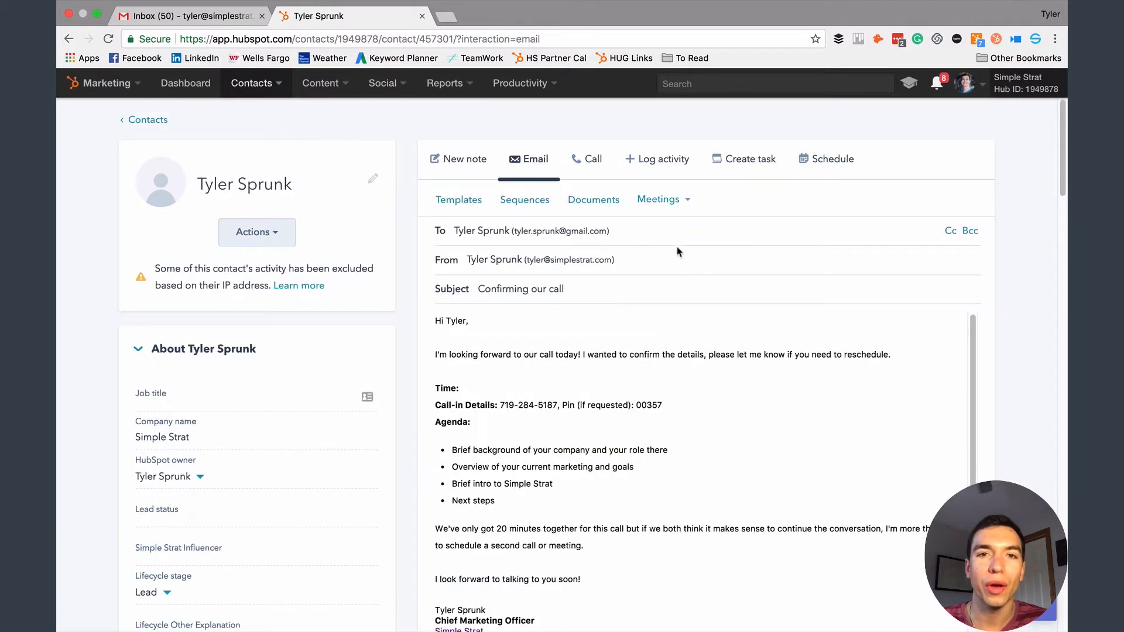
{"action": "scroll", "scroll_direction": "down", "scroll_amount": 3}
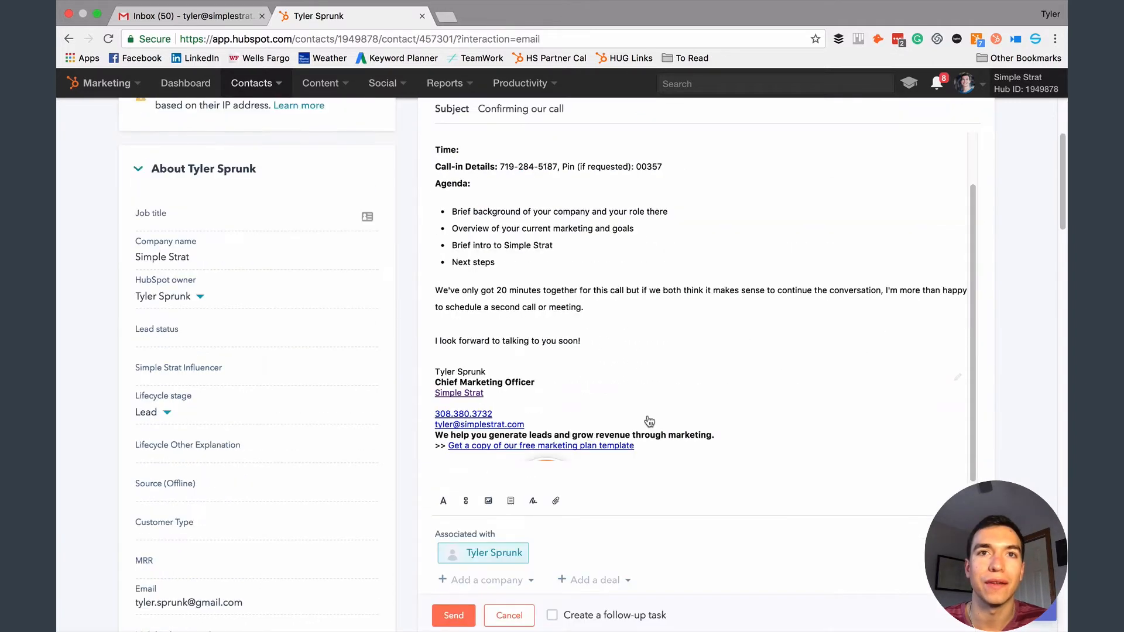
{"action": "scroll", "scroll_direction": "down", "scroll_amount": 3}
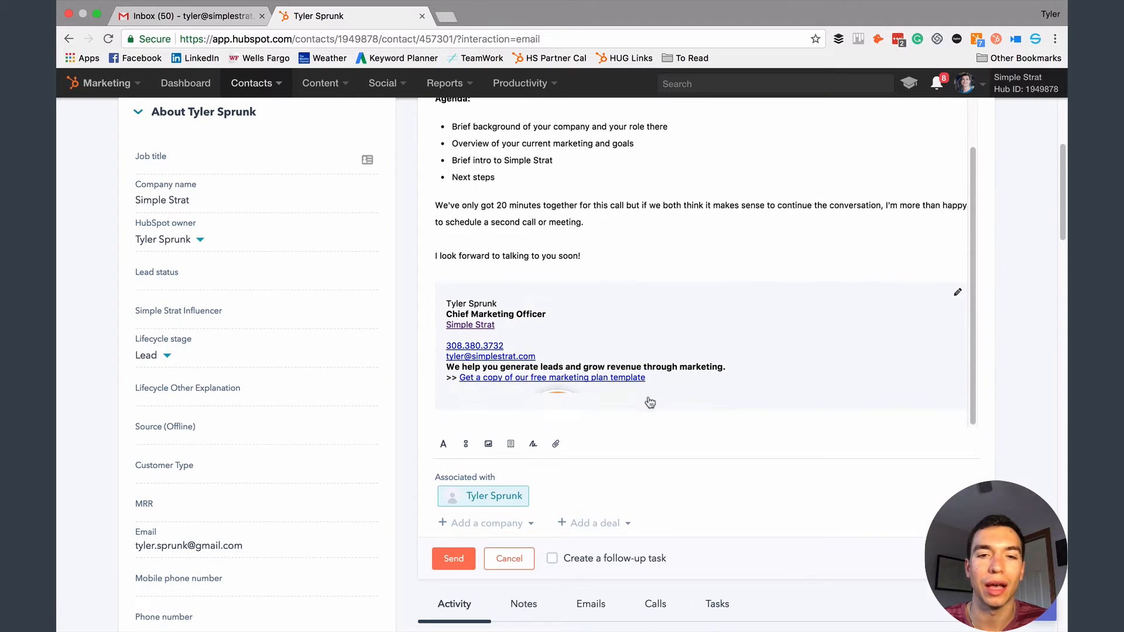
{"action": "scroll", "scroll_direction": "down", "scroll_amount": 3}
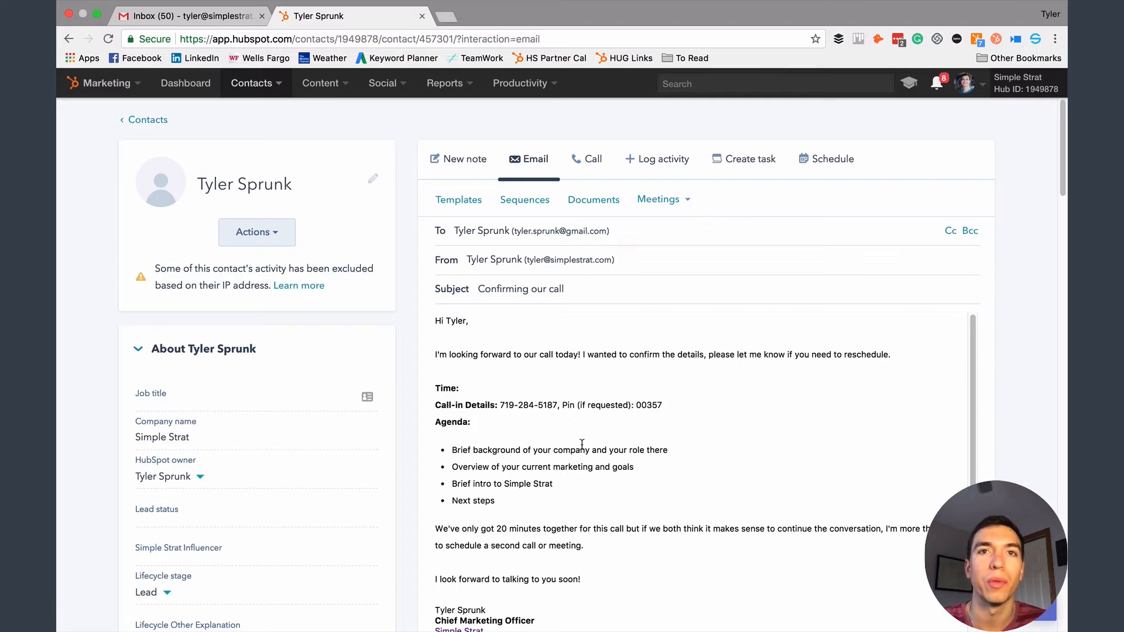
{"action": "scroll", "scroll_direction": "down", "scroll_amount": 3}
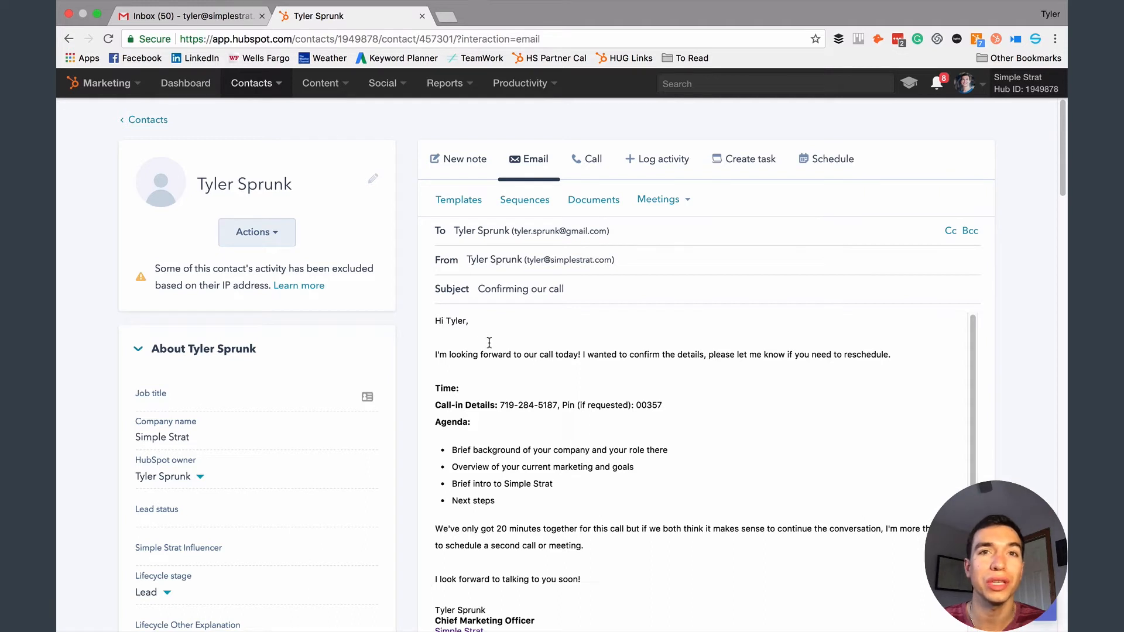
{"action": "mouse_move", "coordinate": [334, 176]}
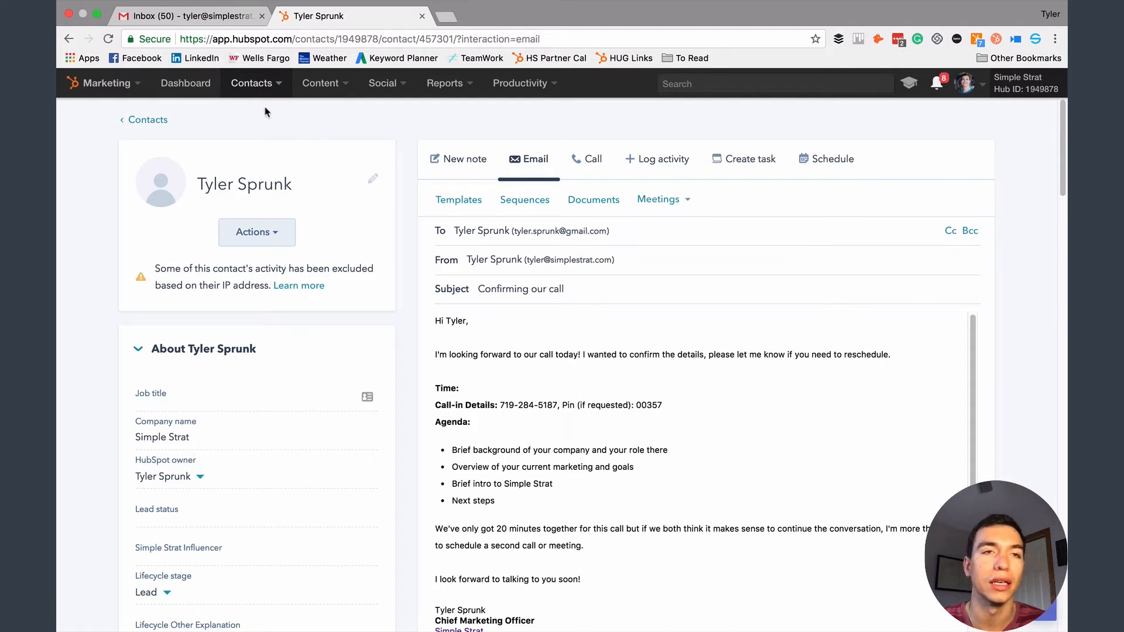
{"action": "left_click", "coordinate": [193, 15]}
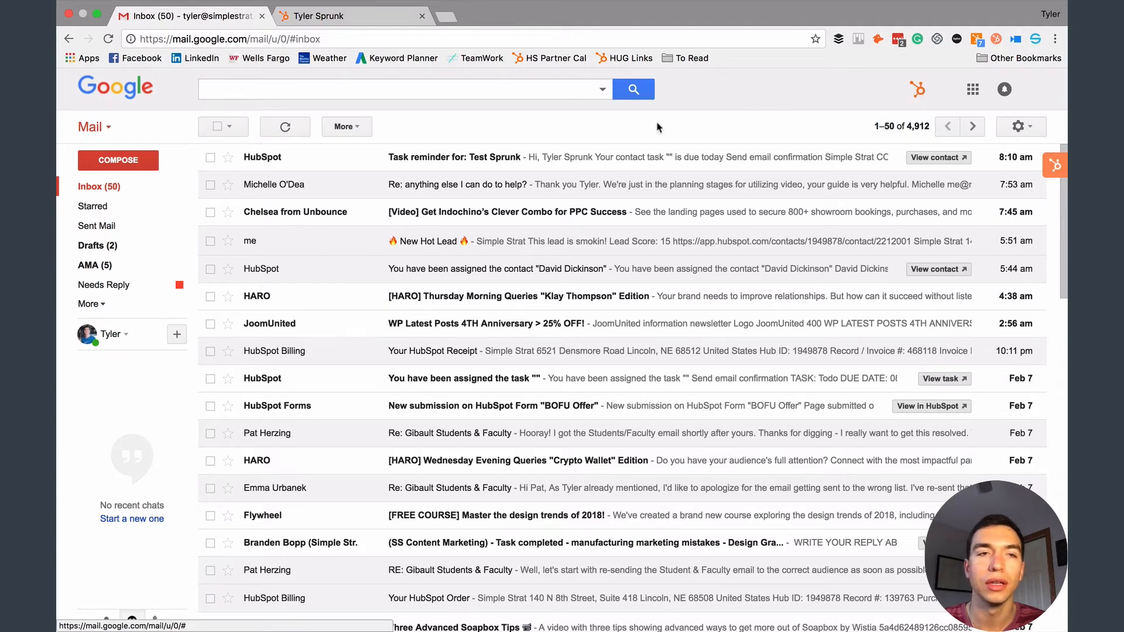
{"action": "left_click", "coordinate": [119, 160]}
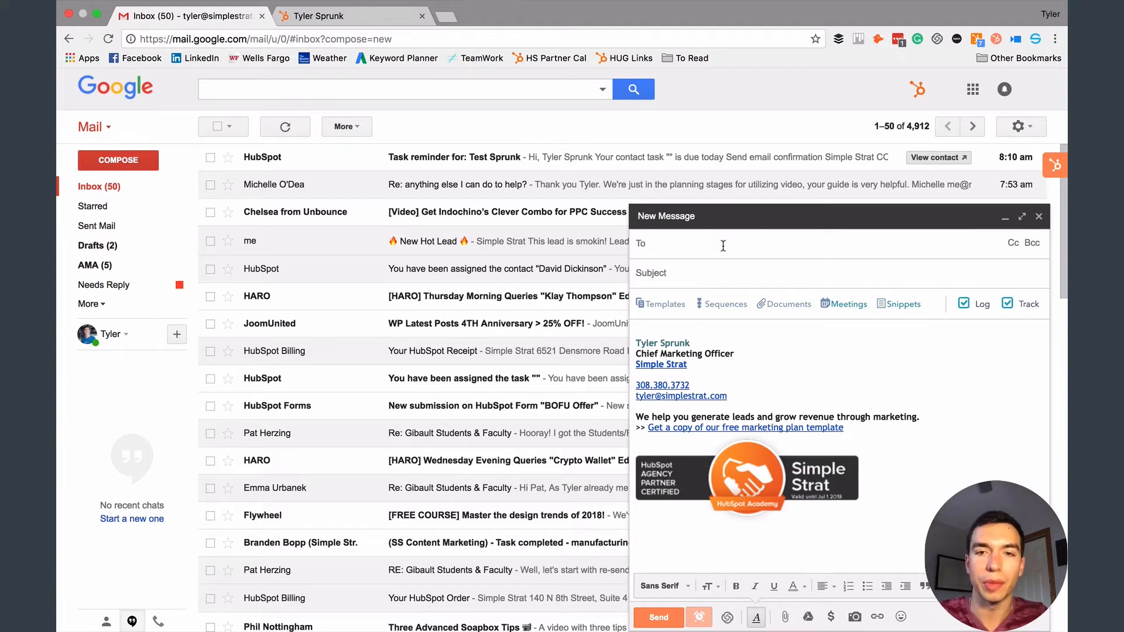
{"action": "type", "text": "tyler"}
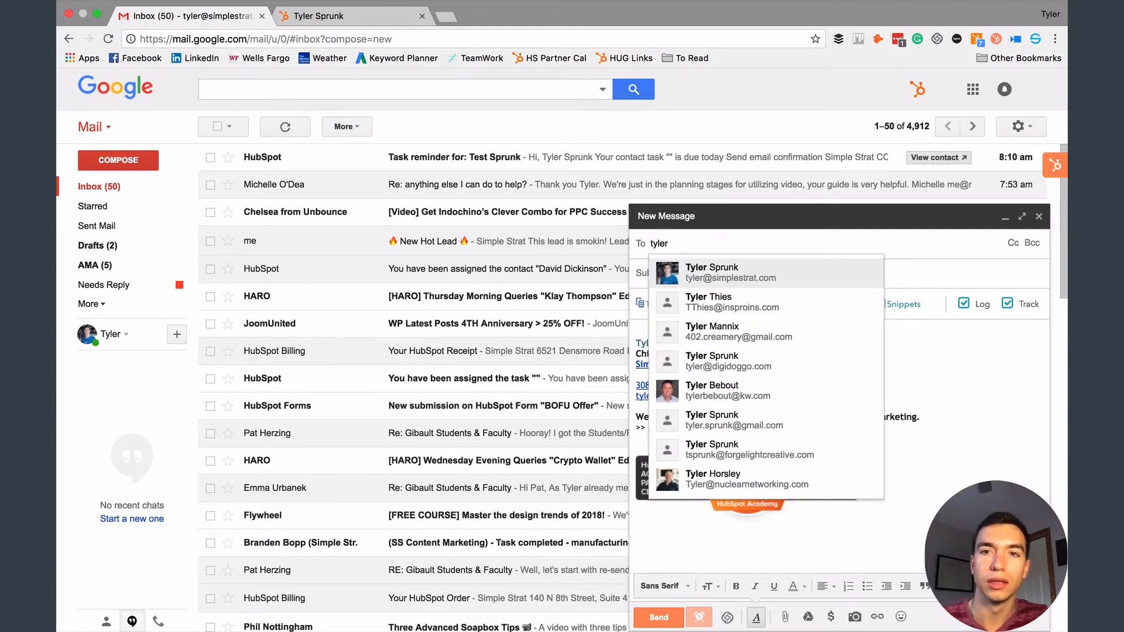
{"action": "left_click", "coordinate": [730, 273]}
{"action": "type", "text": "adfadf"}
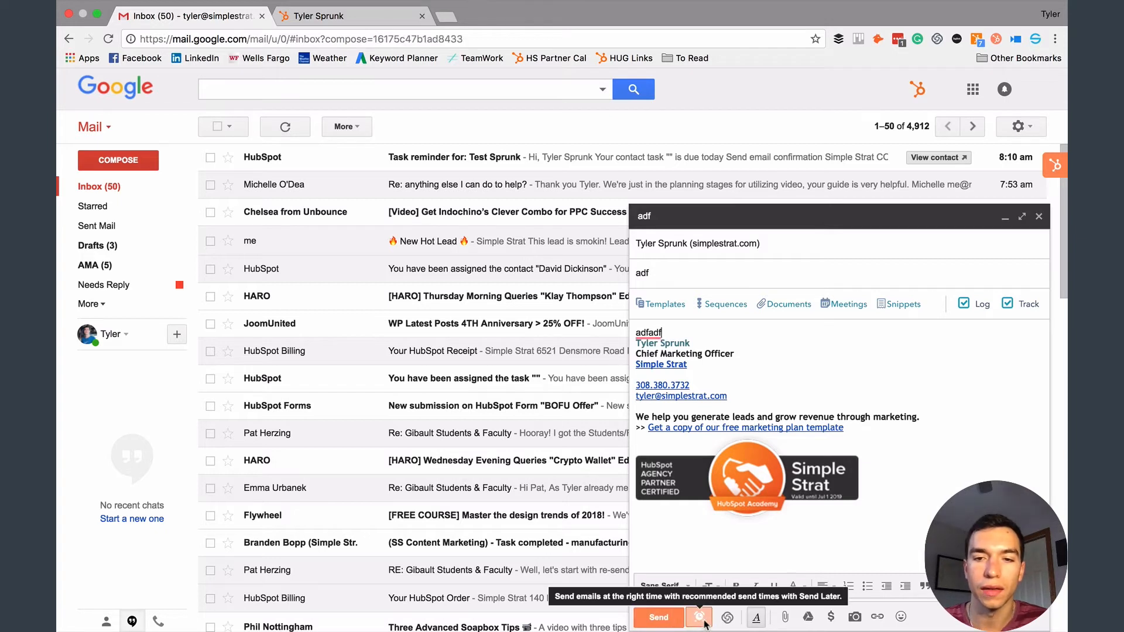
- Schedule the draft with HubSpot Send Later for 02/08/2018, 8:15 AM Central Time
{"action": "left_click", "coordinate": [699, 617]}
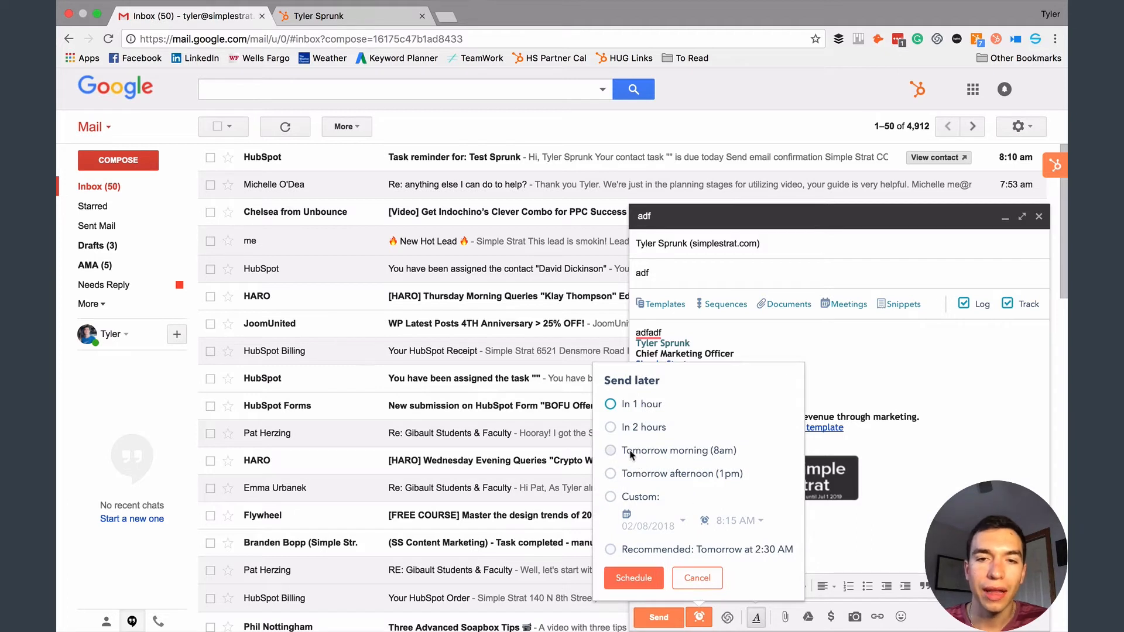
{"action": "mouse_move", "coordinate": [654, 435]}
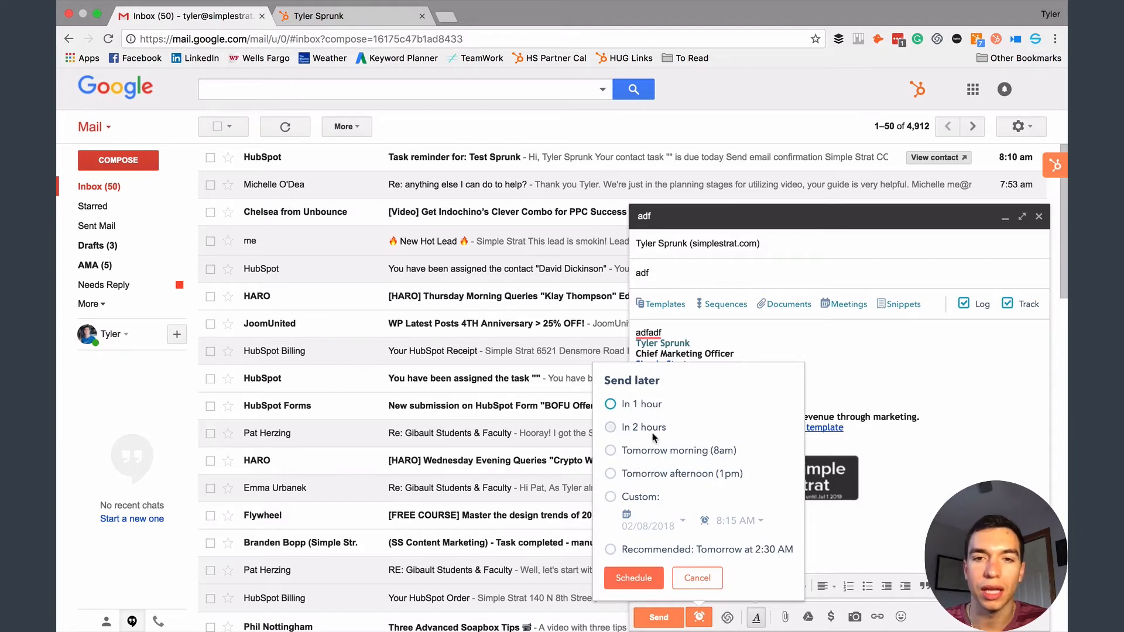
{"action": "mouse_move", "coordinate": [662, 455]}
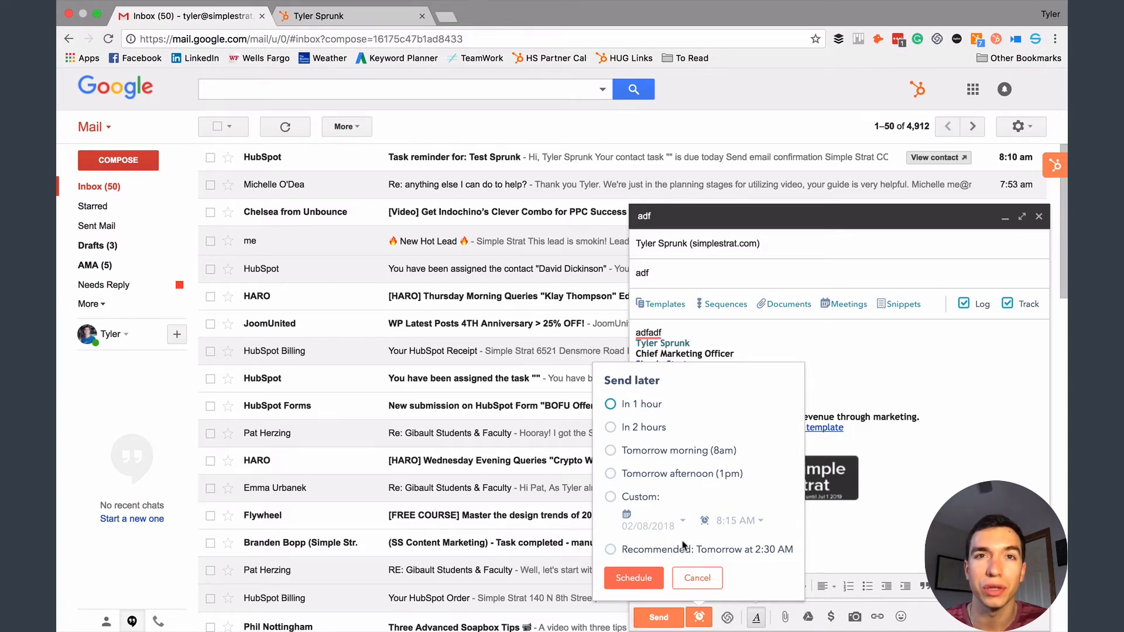
{"action": "mouse_move", "coordinate": [688, 561]}
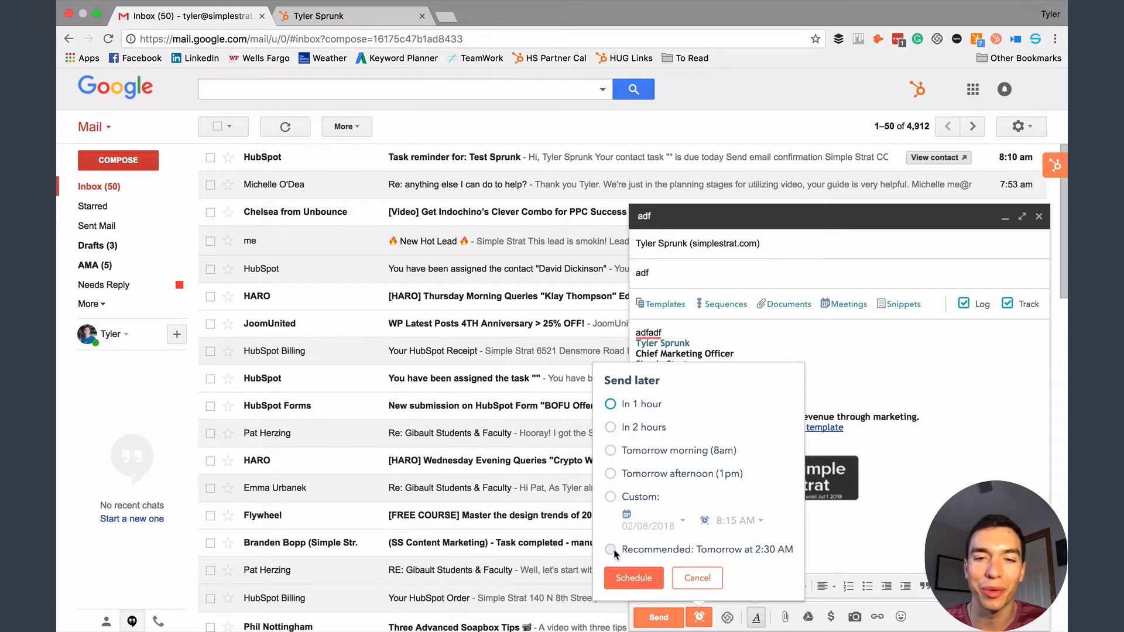
{"action": "left_click", "coordinate": [610, 549]}
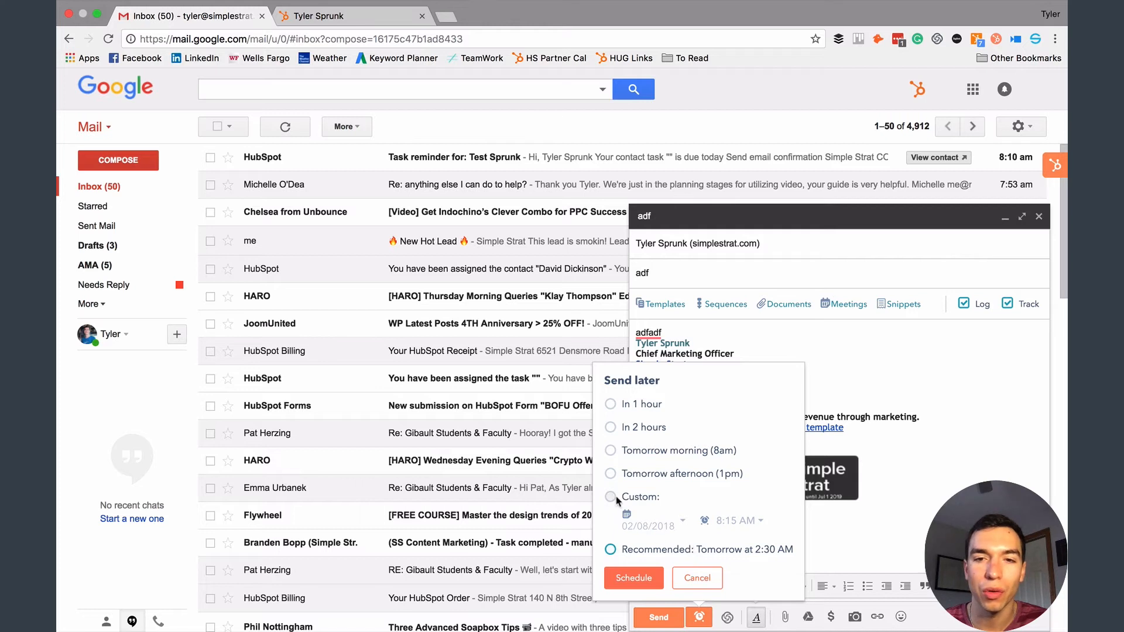
{"action": "left_click", "coordinate": [610, 497]}
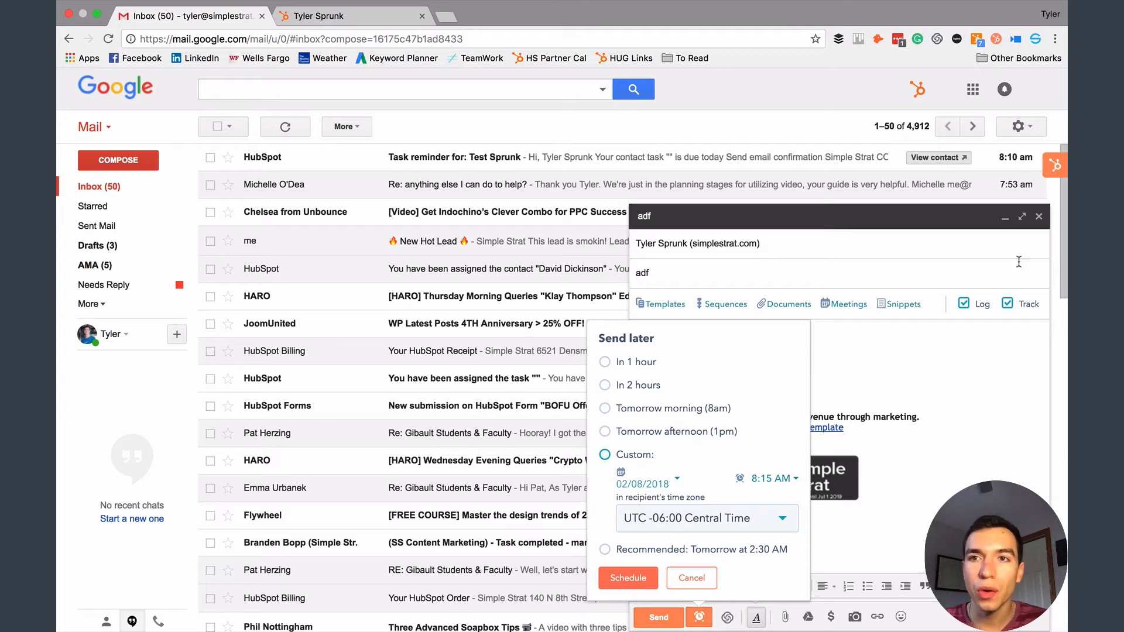
{"action": "mouse_move", "coordinate": [710, 194]}
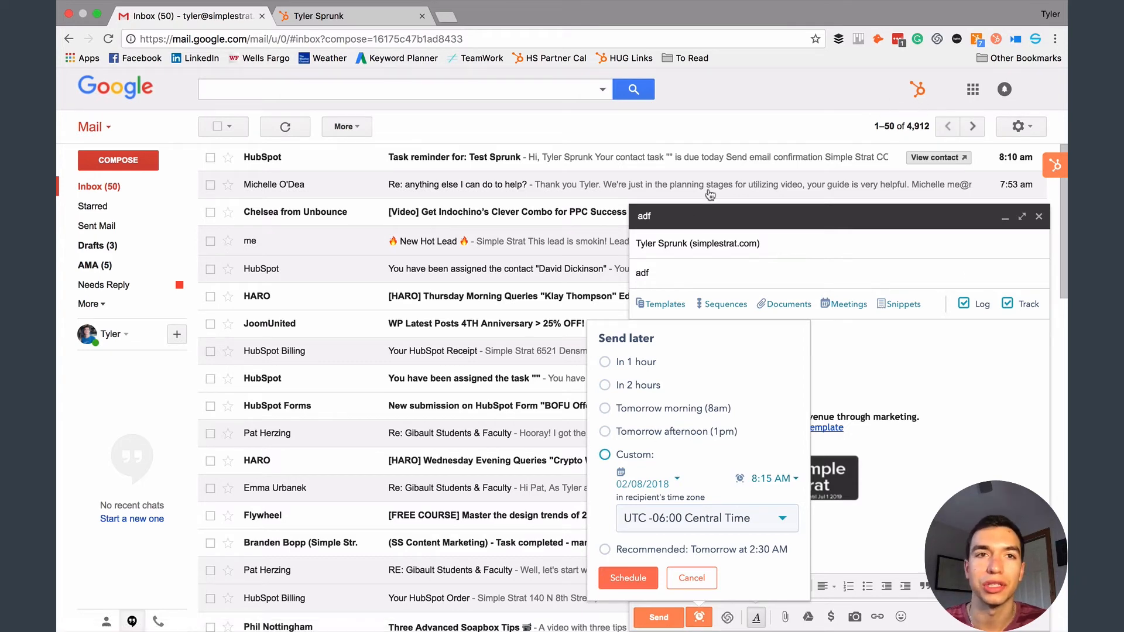
- Open HubSpot Settings from the profile menu, leaving the contact record without saving the email
{"action": "left_click", "coordinate": [318, 15]}
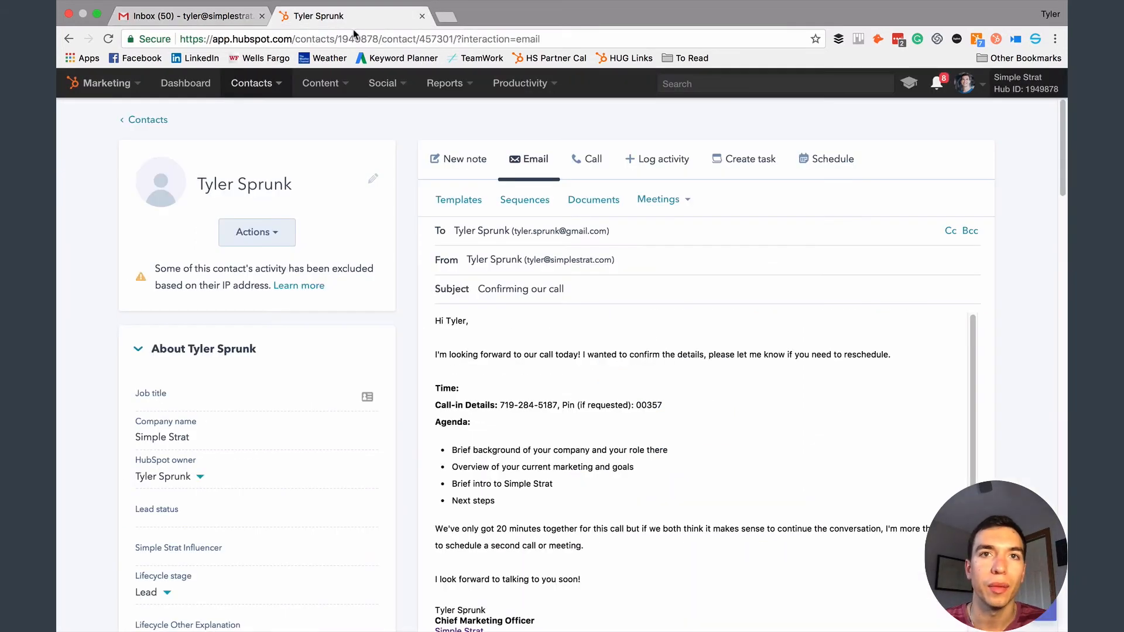
{"action": "mouse_move", "coordinate": [688, 244]}
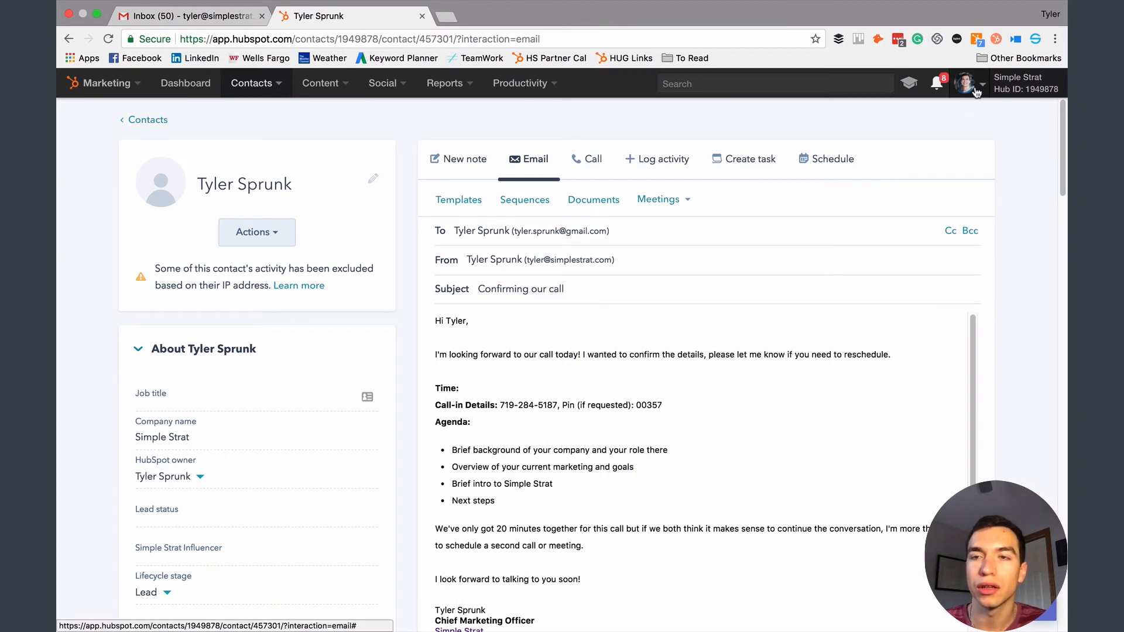
{"action": "left_click", "coordinate": [969, 85]}
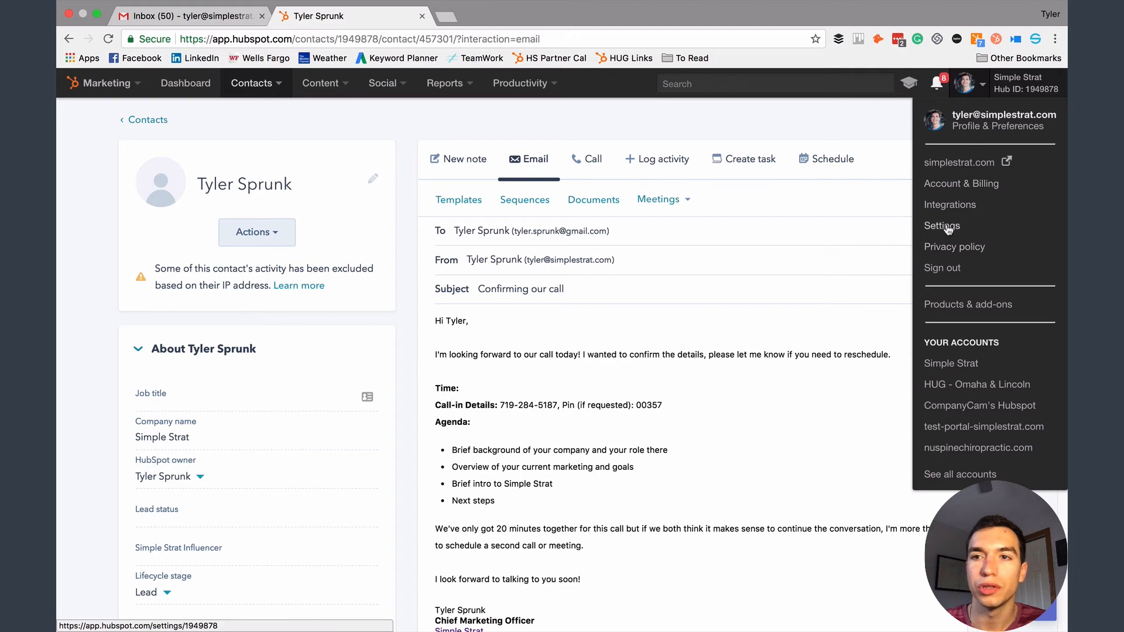
{"action": "left_click", "coordinate": [941, 225]}
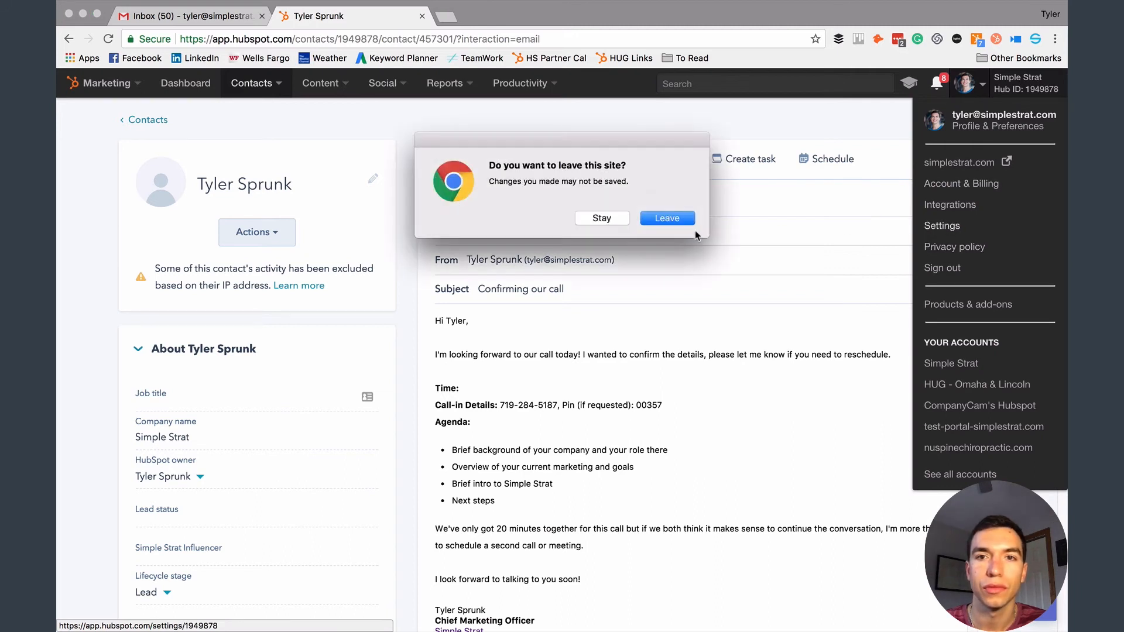
{"action": "left_click", "coordinate": [667, 218]}
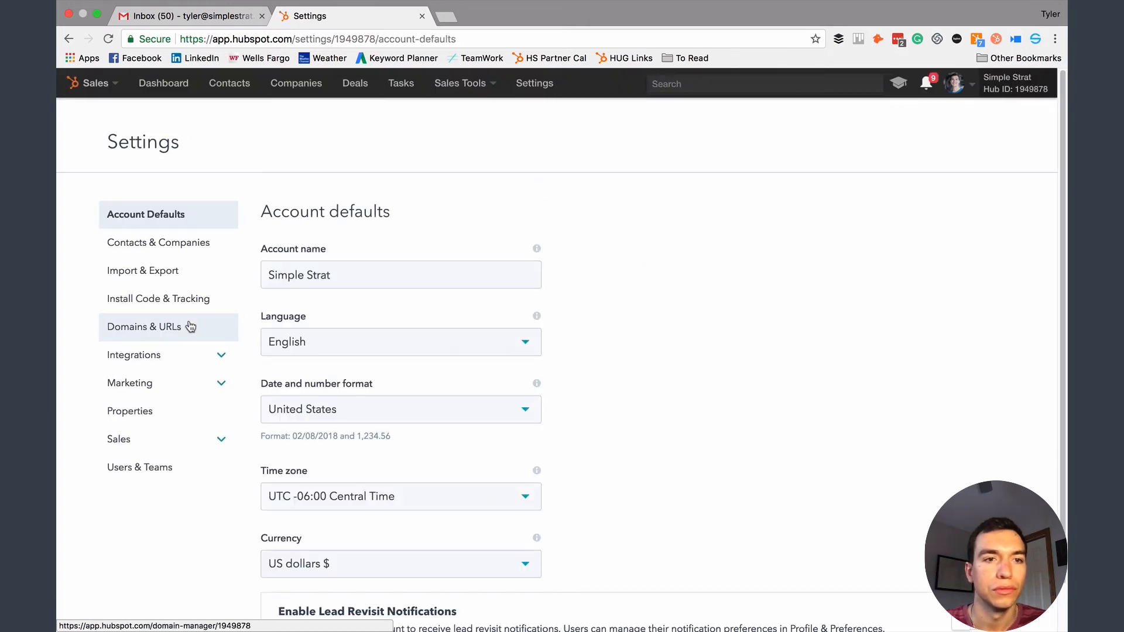
{"action": "left_click", "coordinate": [134, 355]}
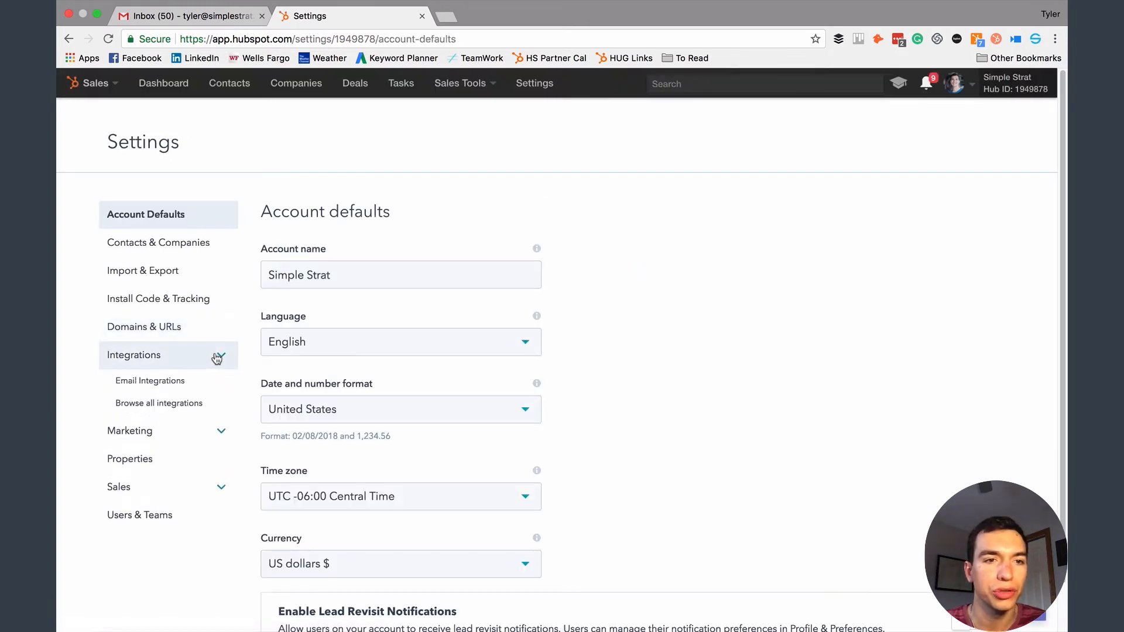
{"action": "left_click", "coordinate": [150, 381]}
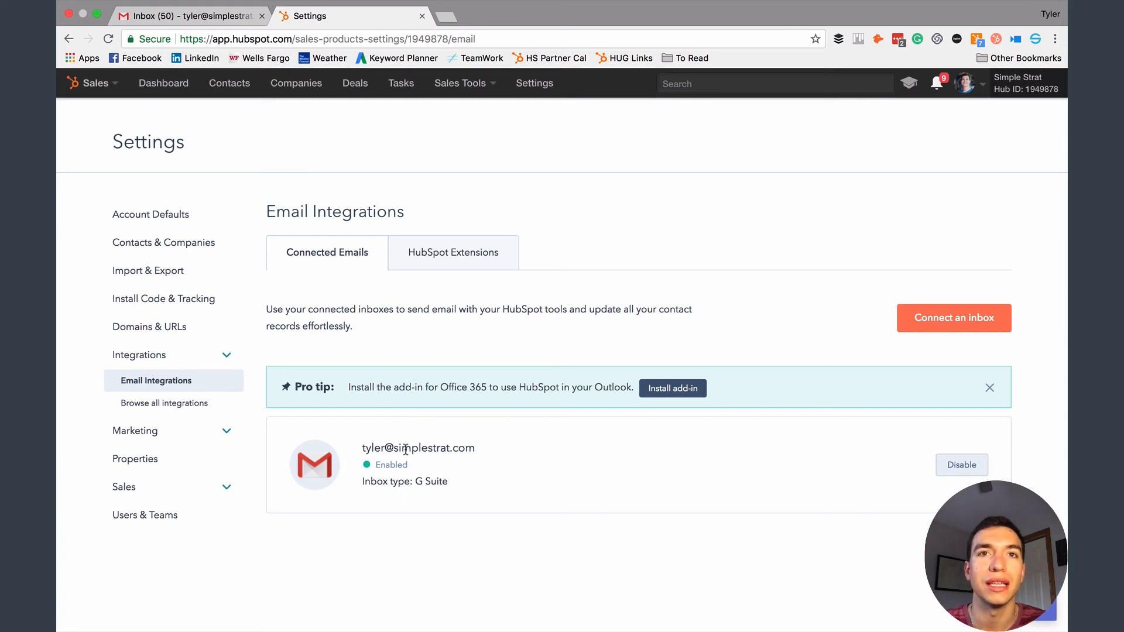
{"action": "mouse_move", "coordinate": [455, 458]}
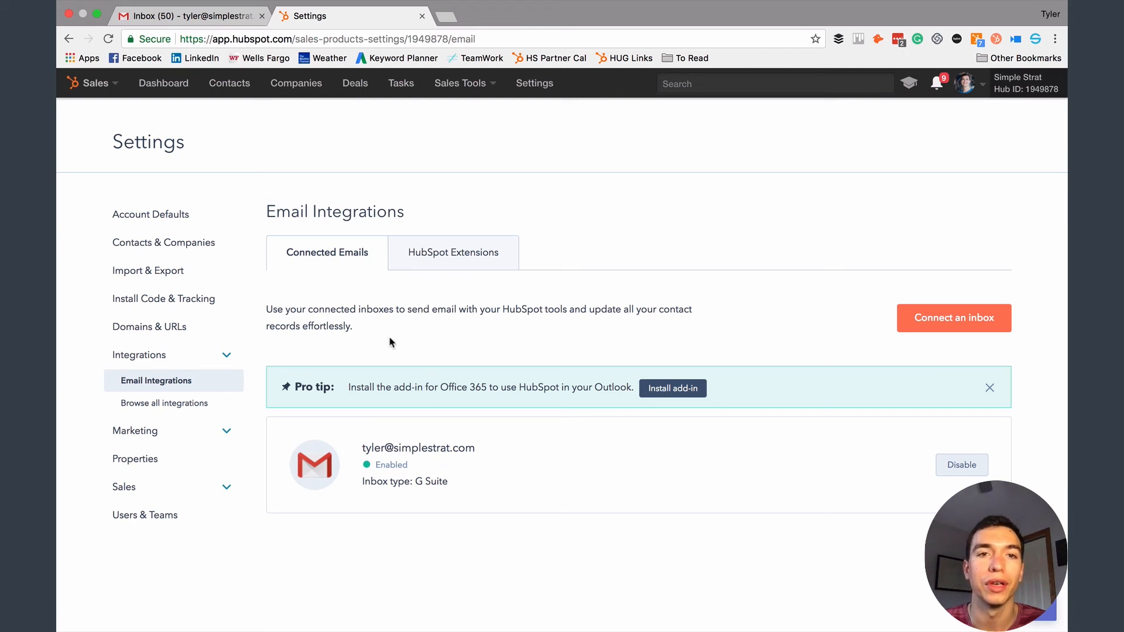
{"action": "mouse_move", "coordinate": [469, 265]}
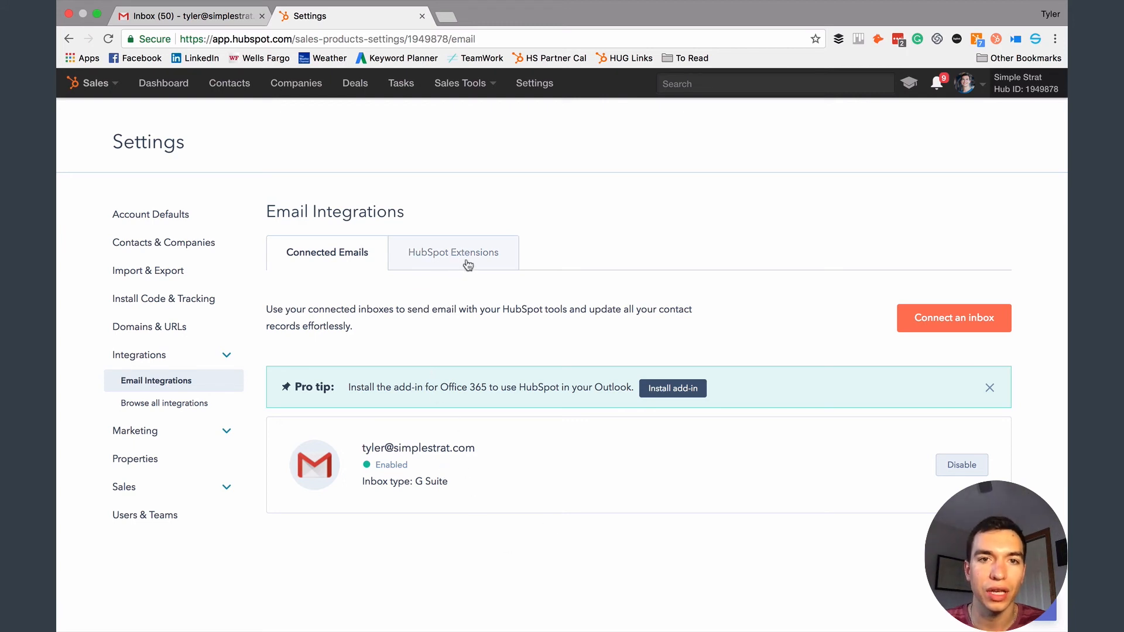
- Review the HubSpot Extensions tab's Gmail, Office 365 and Outlook add-ins and extension settings
{"action": "left_click", "coordinate": [453, 252]}
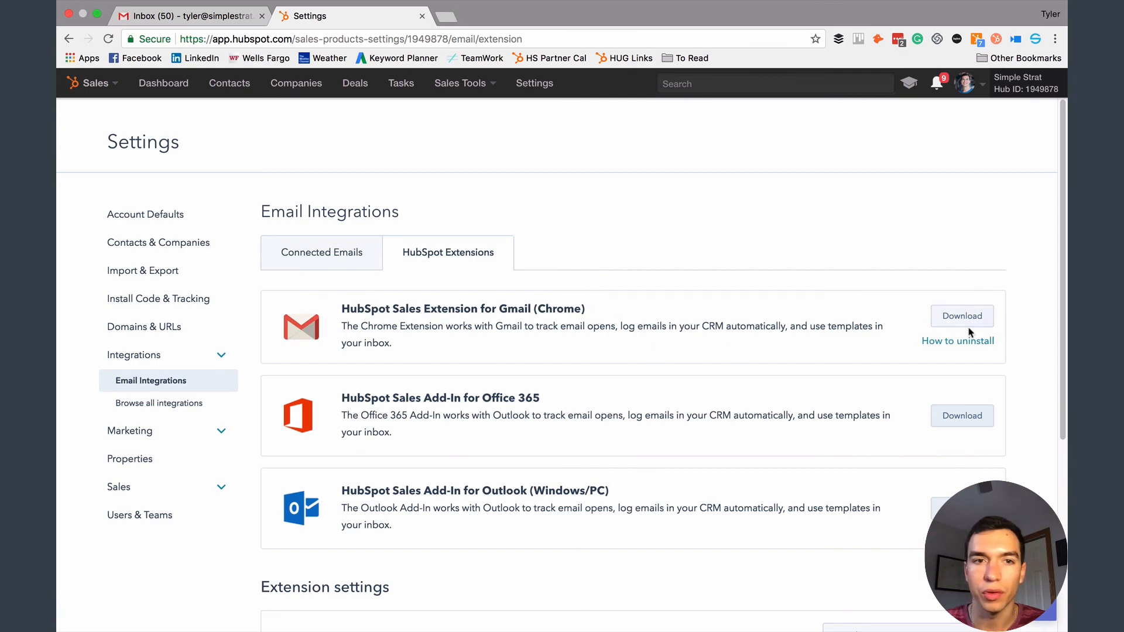
{"action": "scroll", "scroll_direction": "down", "scroll_amount": 3}
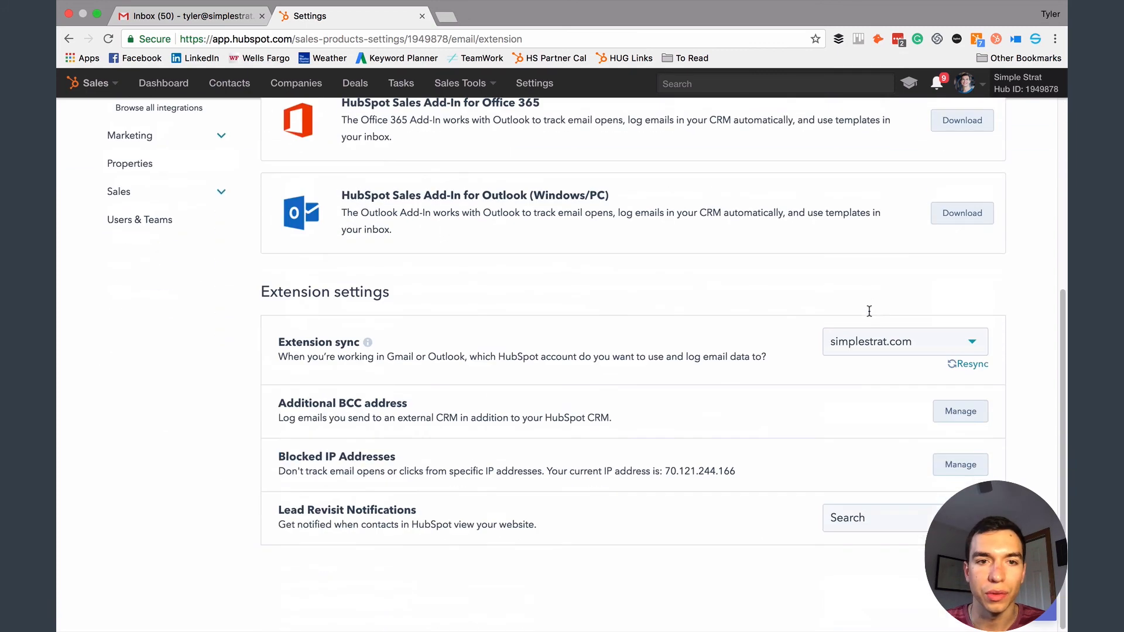
{"action": "mouse_move", "coordinate": [550, 393]}
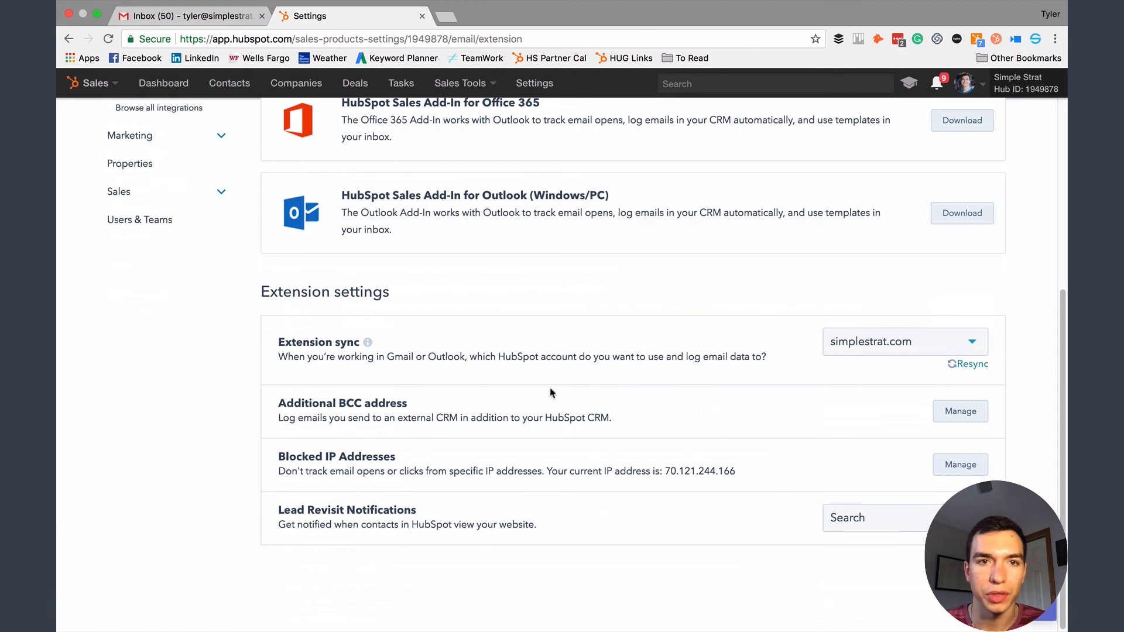
{"action": "scroll", "scroll_direction": "up", "scroll_amount": 3}
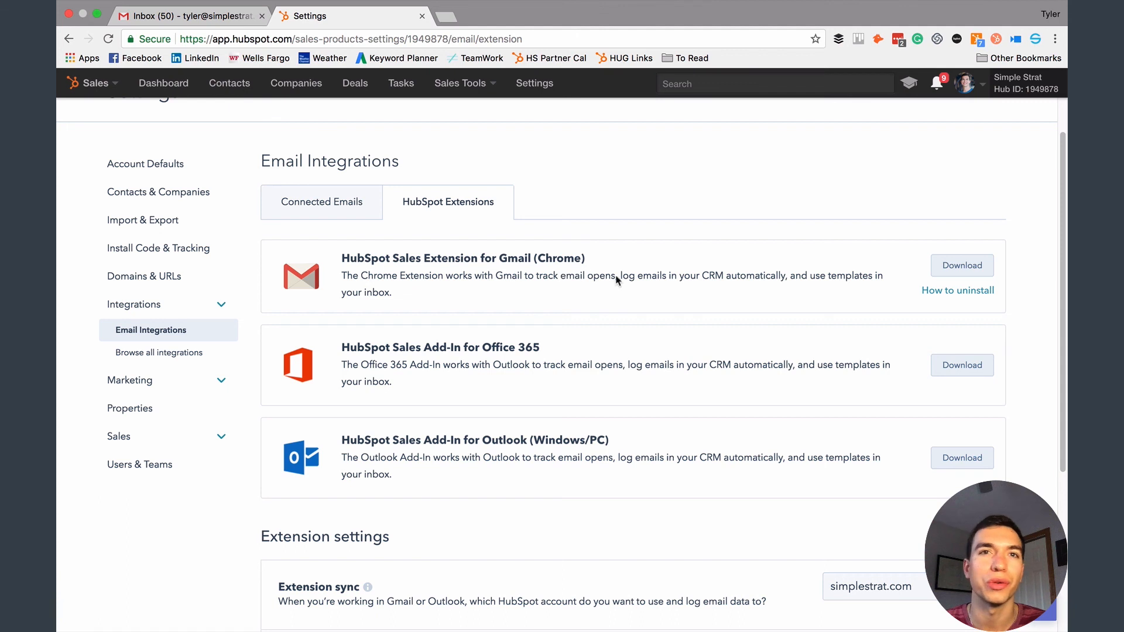
{"action": "mouse_move", "coordinate": [600, 305]}
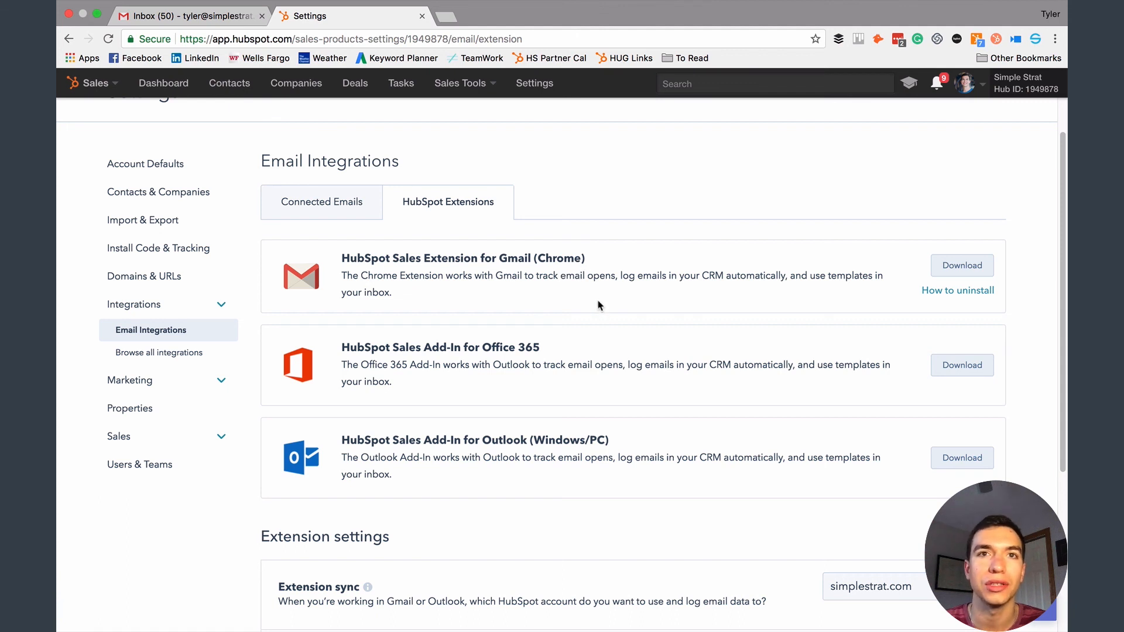
{"action": "mouse_move", "coordinate": [477, 272]}
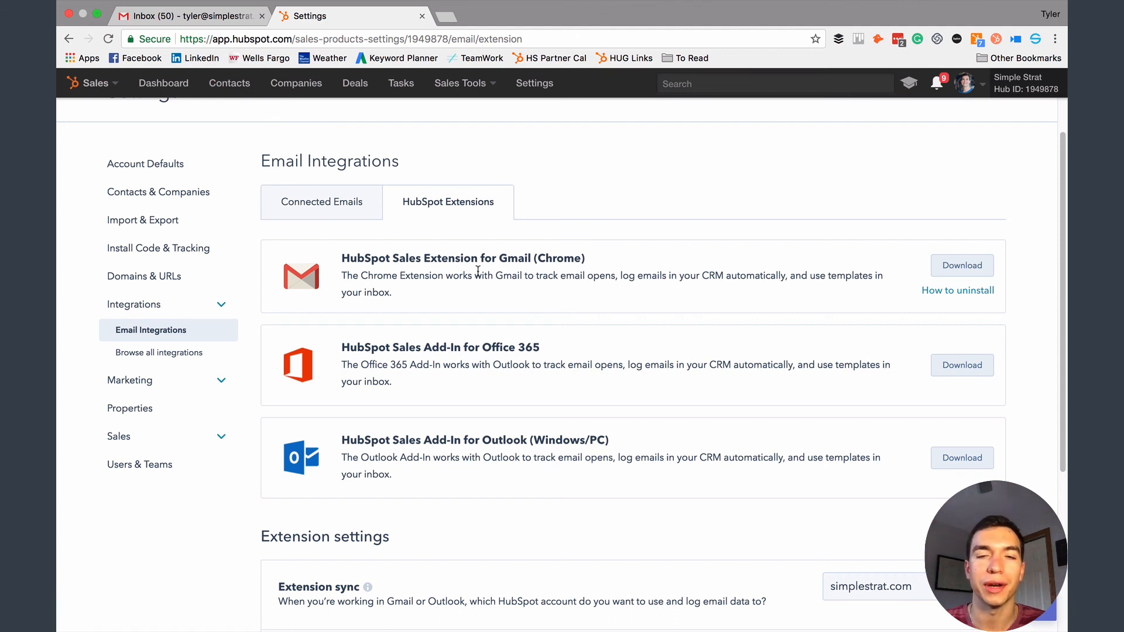